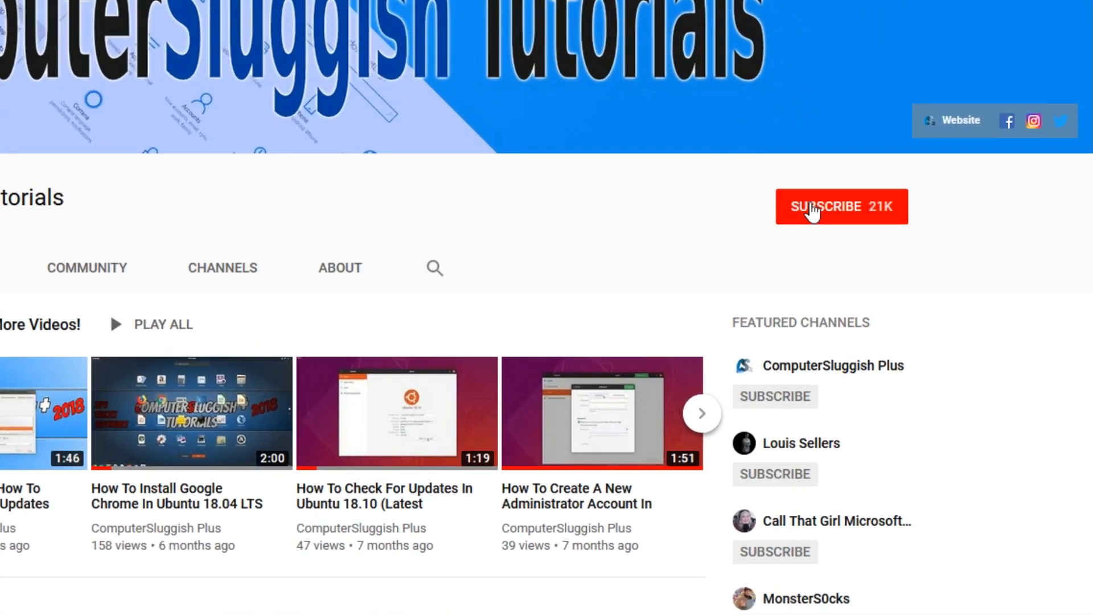
Subscribe to the ComputerSluggish Tutorials YouTube channel.
left_click(841, 206)
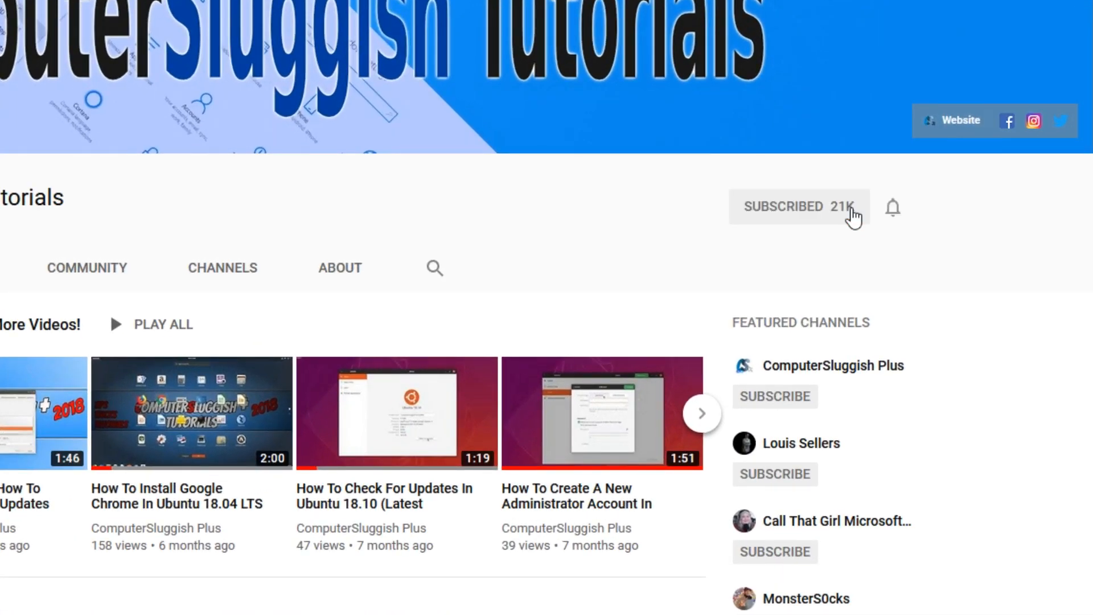
mouse_move(895, 211)
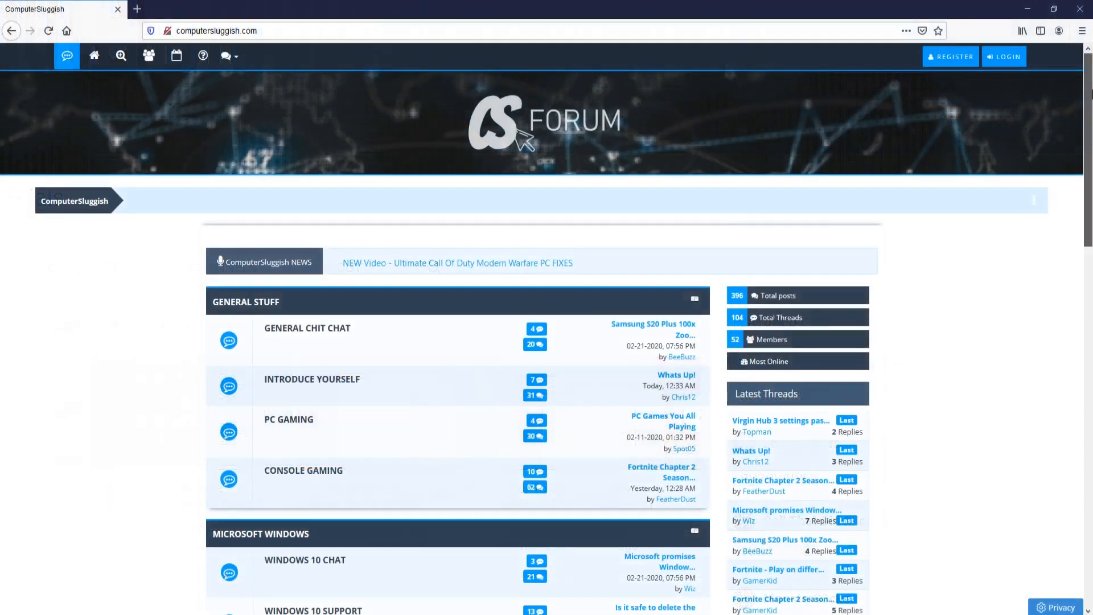
scroll("down", 3)
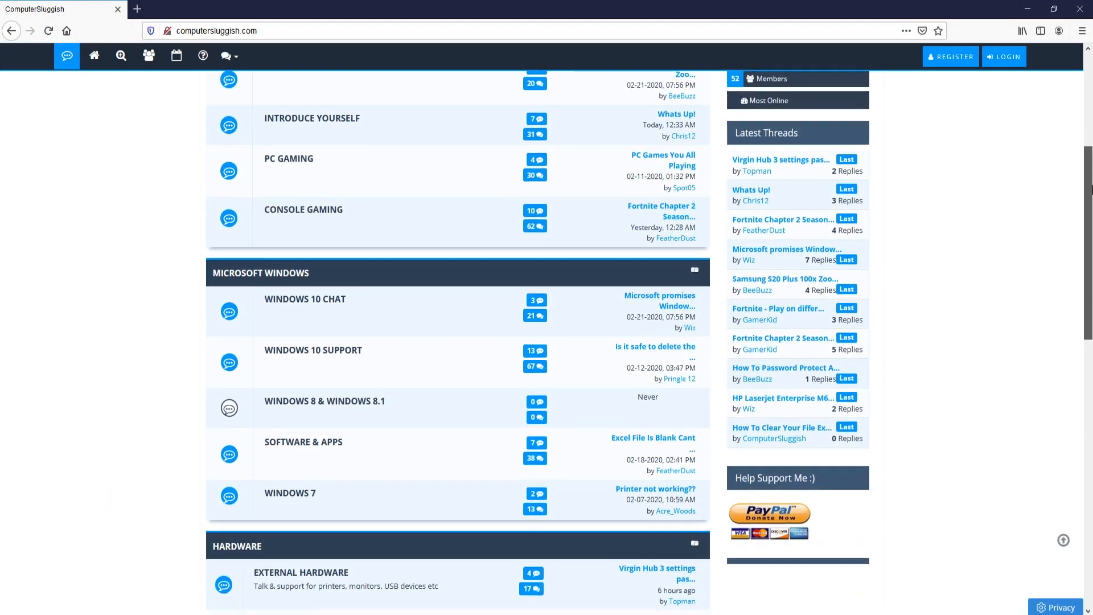
scroll("down", 3)
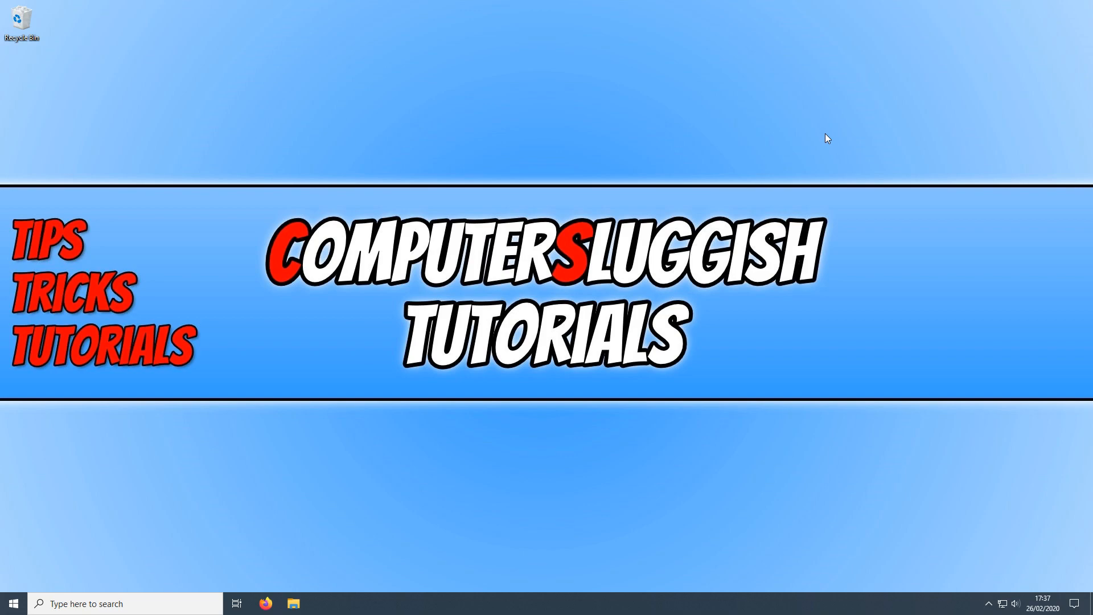
mouse_move(813, 147)
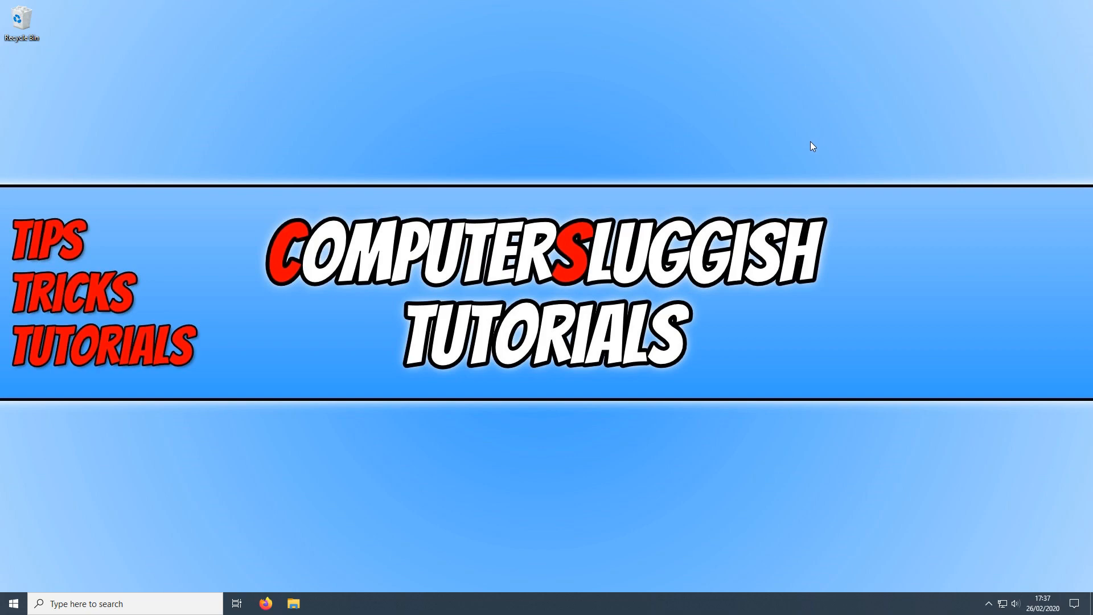
mouse_move(525, 161)
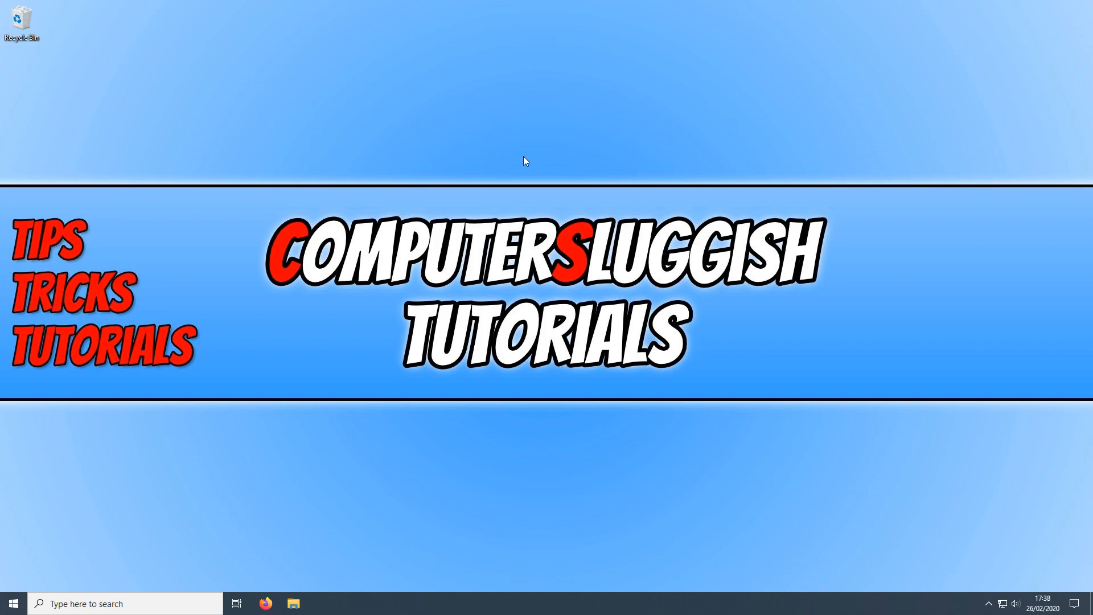
Launch Alarms & Clock from the Start menu's app list.
left_click(13, 603)
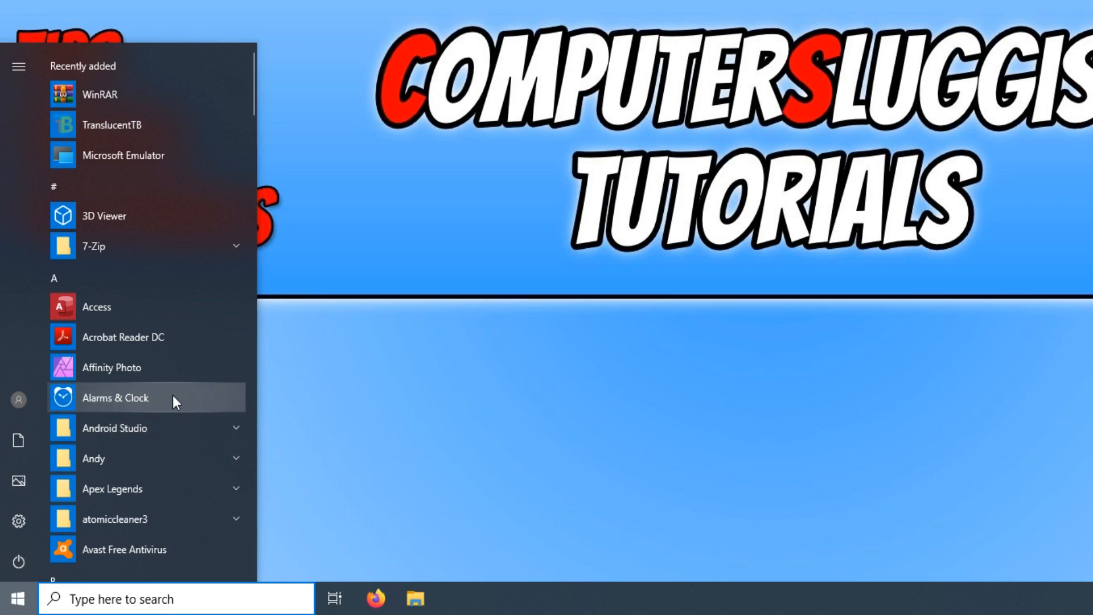
left_click(115, 398)
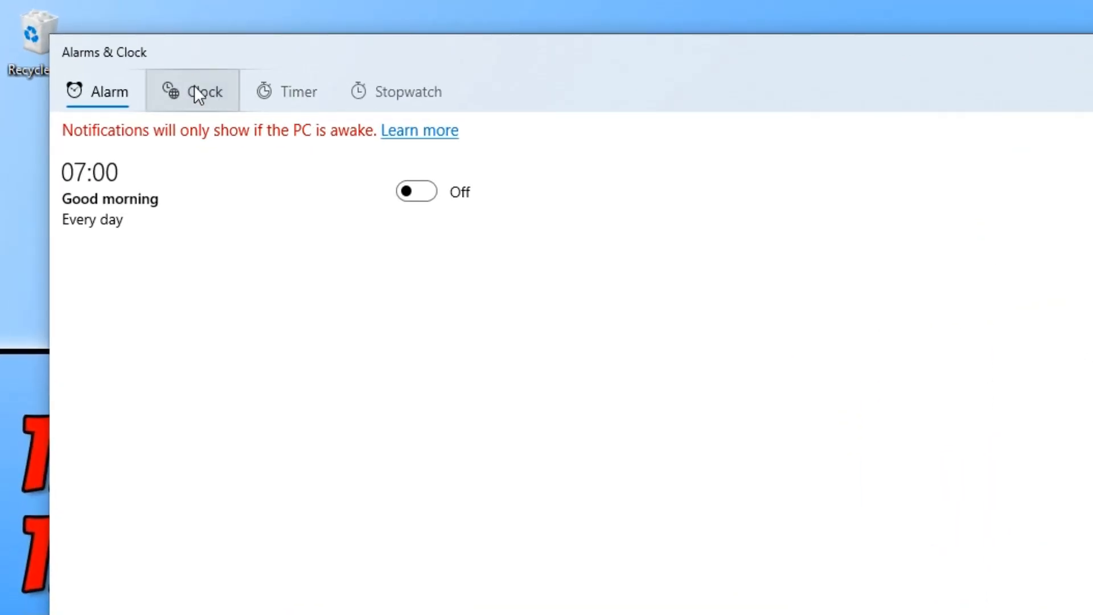
Pin the 17:39 Local time world clock card to Start and confirm with Yes.
left_click(203, 91)
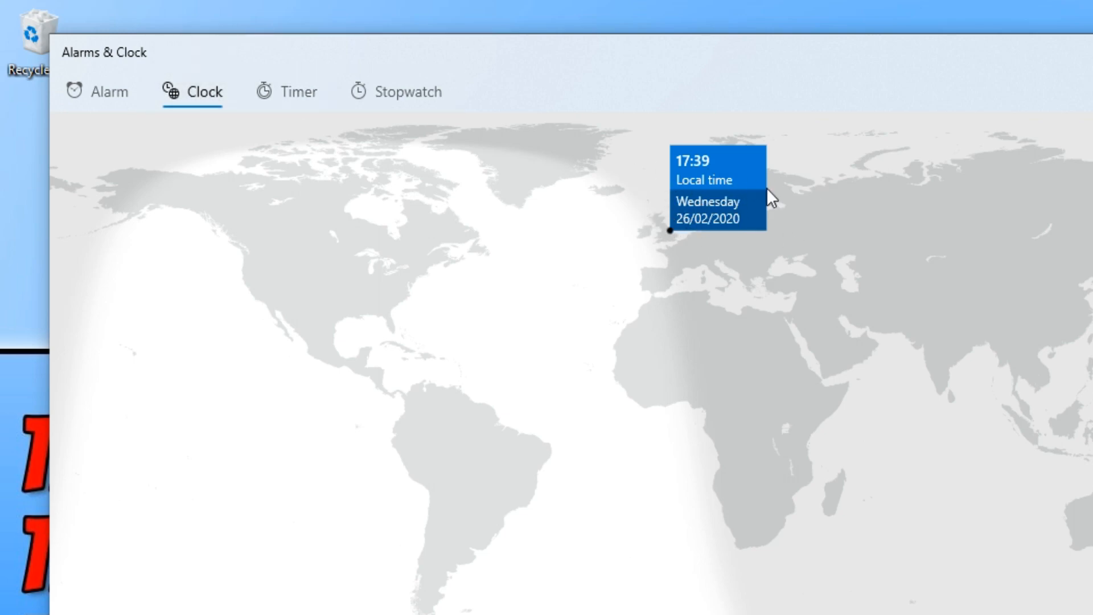
mouse_move(722, 205)
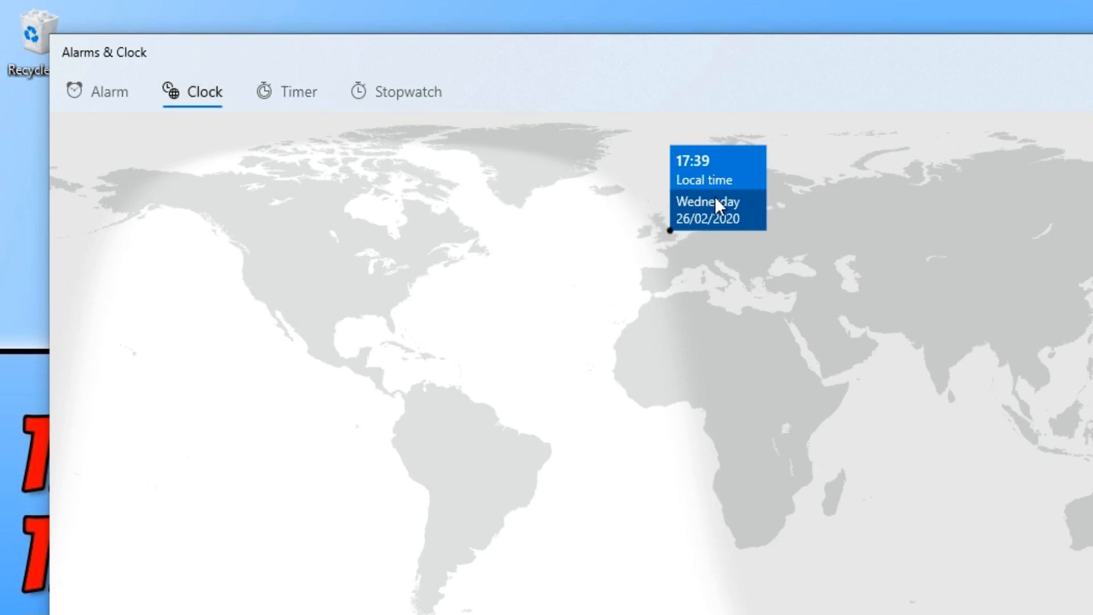
right_click(718, 202)
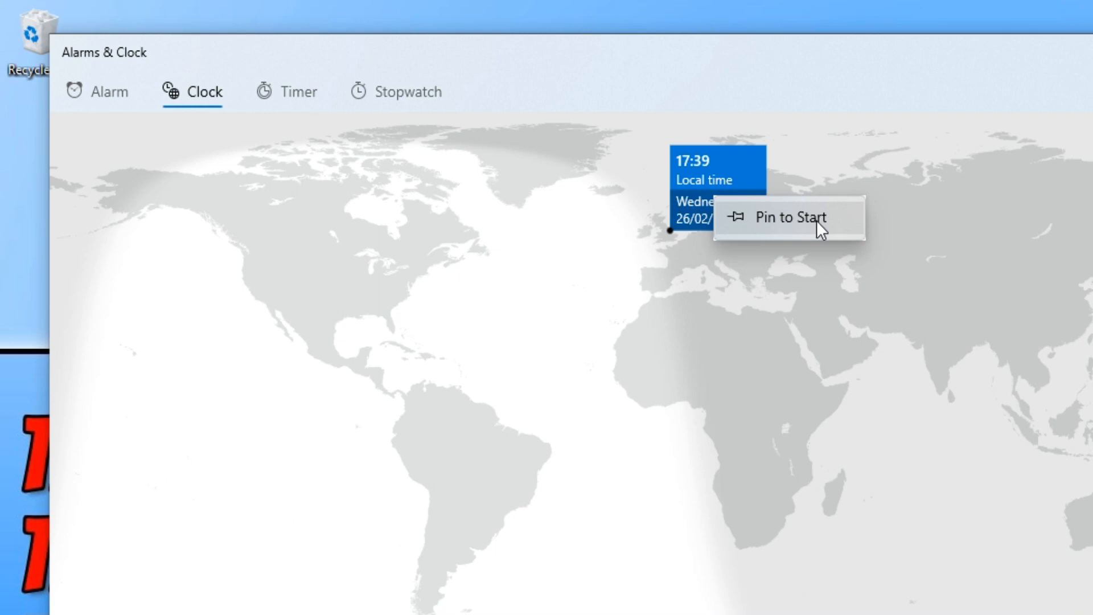
left_click(788, 217)
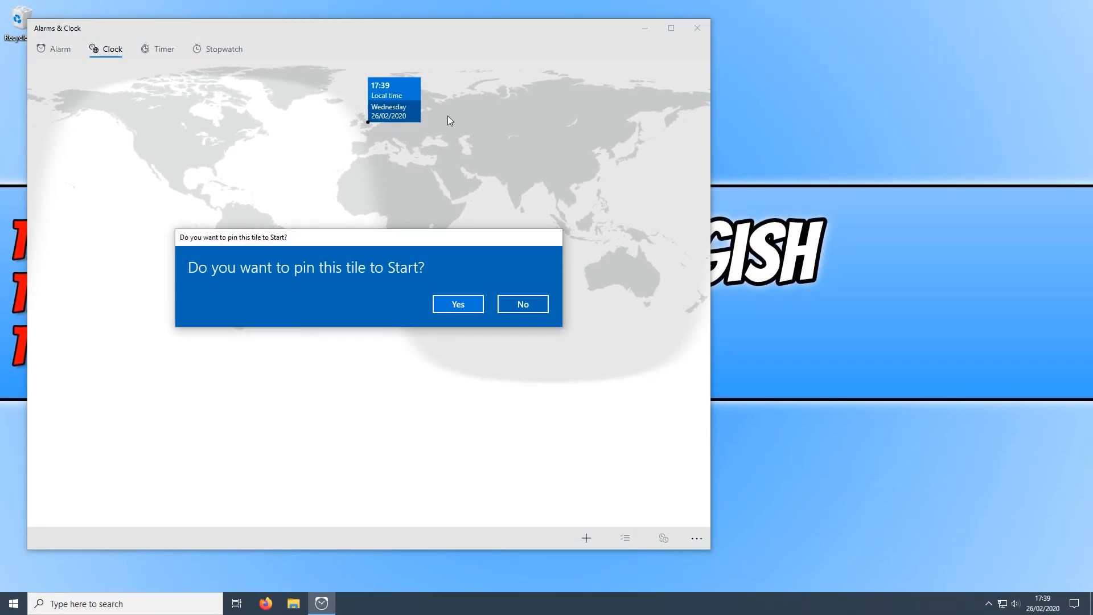
left_click(457, 304)
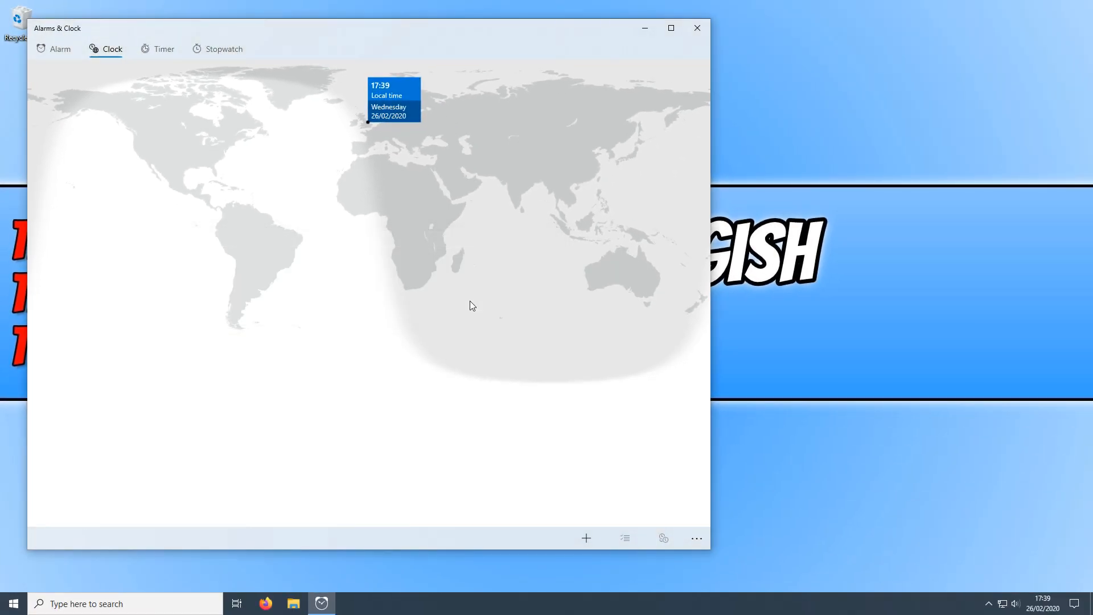
mouse_move(428, 97)
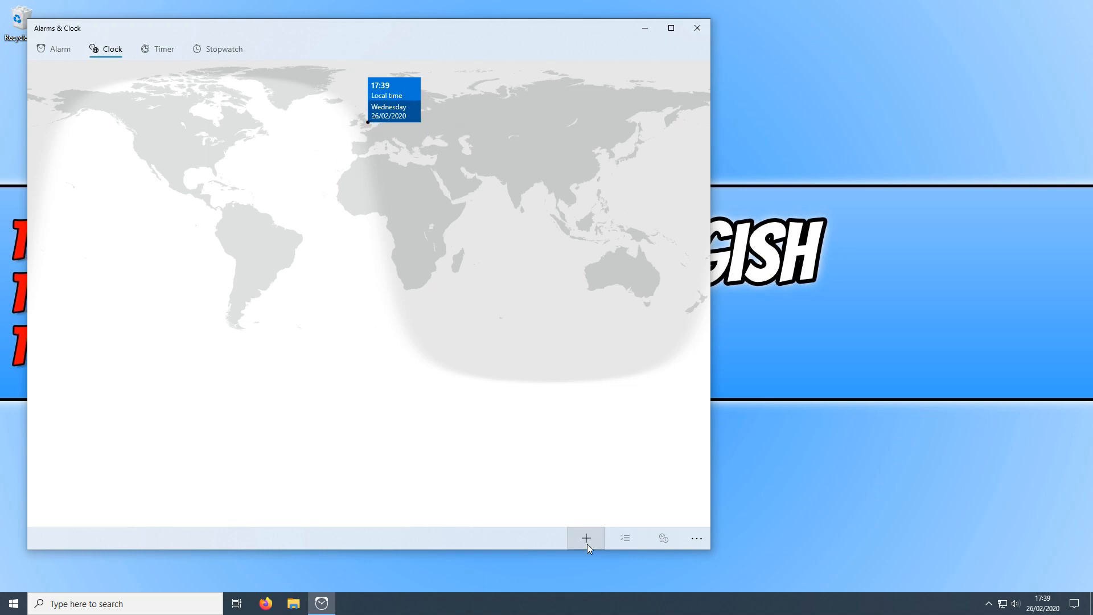
mouse_move(586, 537)
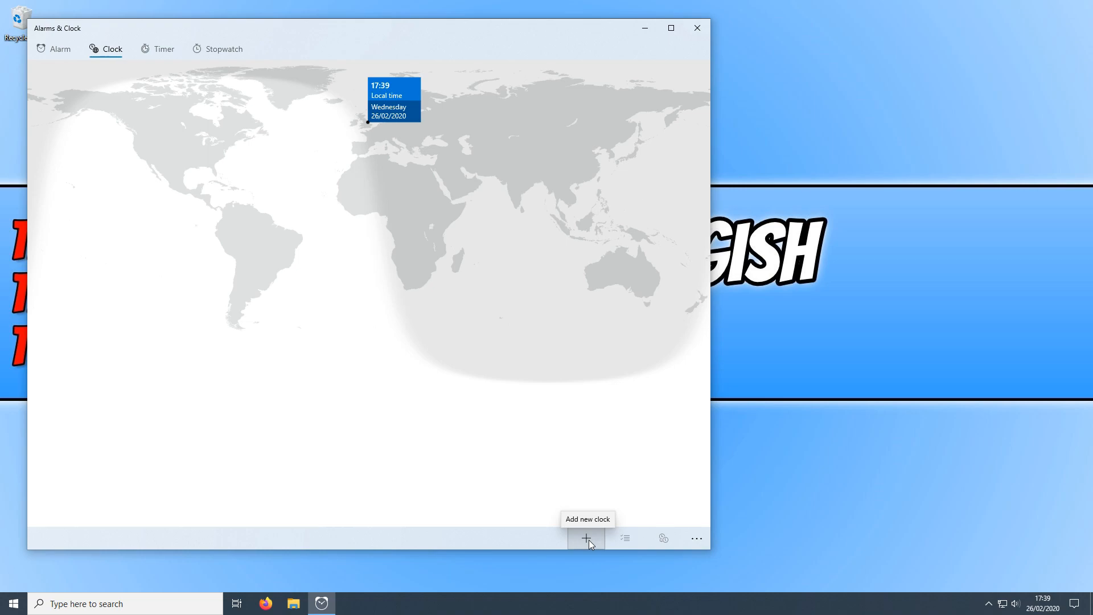
Minimise the Alarms & Clock window to return to the desktop.
left_click(586, 537)
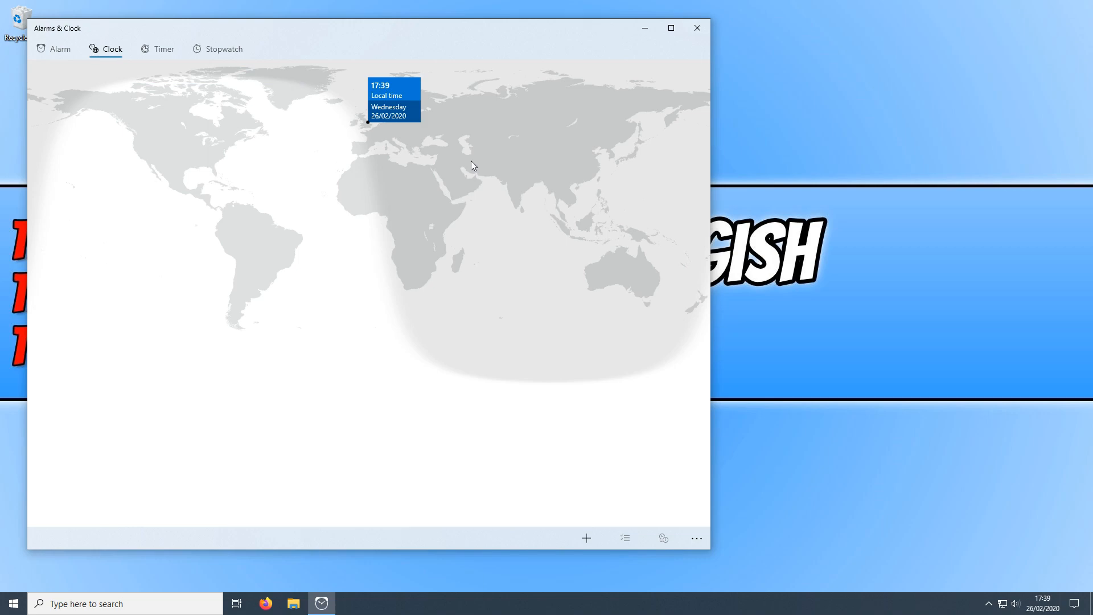
mouse_move(612, 52)
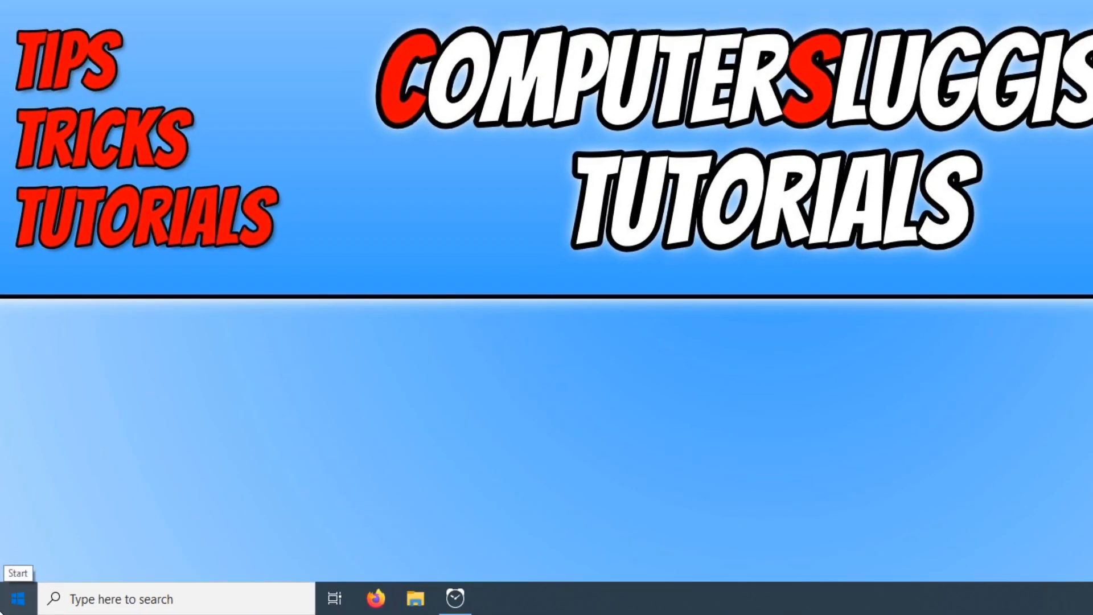
Open Start to view the newly pinned Local time live tile.
left_click(17, 599)
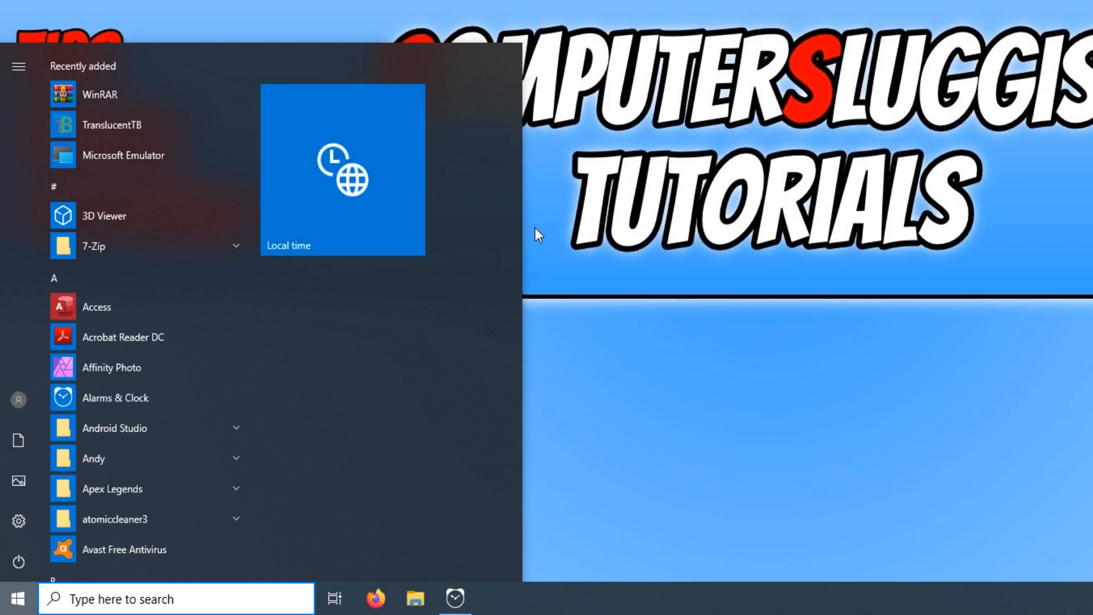
mouse_move(481, 283)
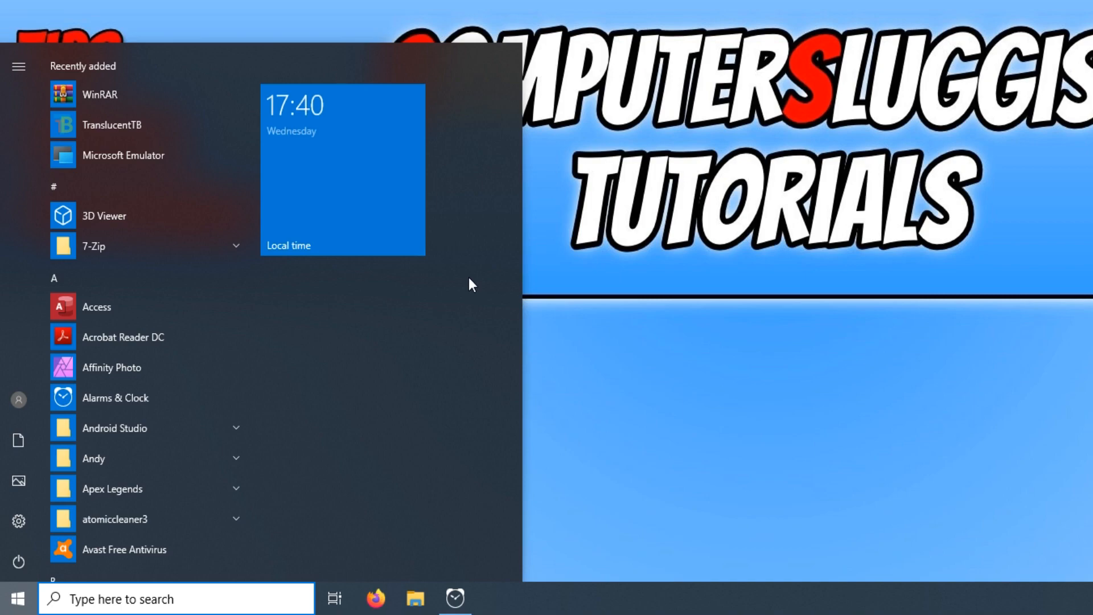
mouse_move(467, 282)
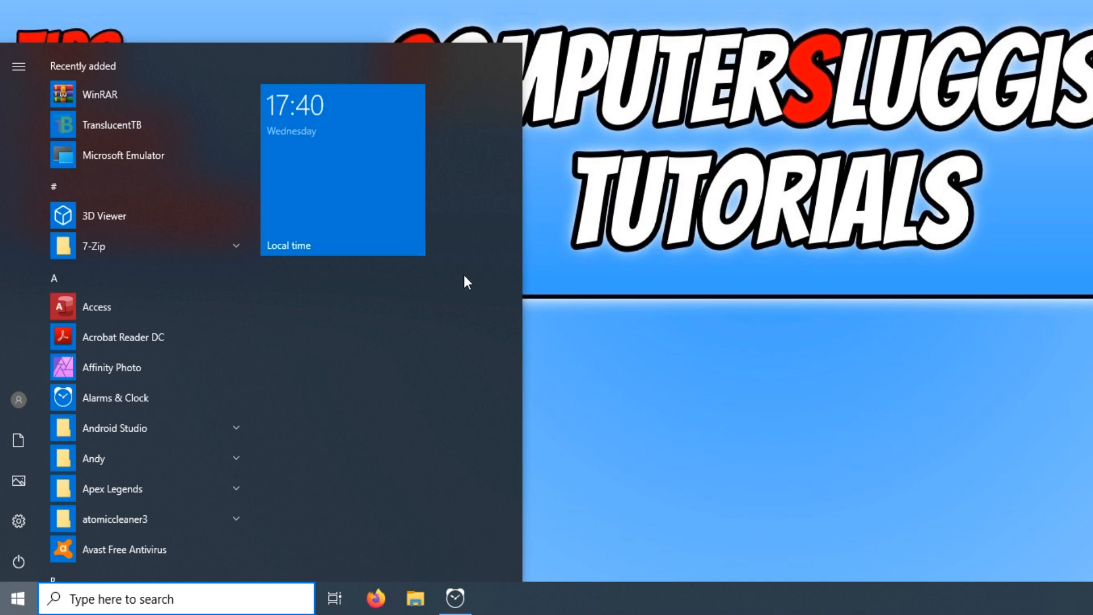
mouse_move(459, 280)
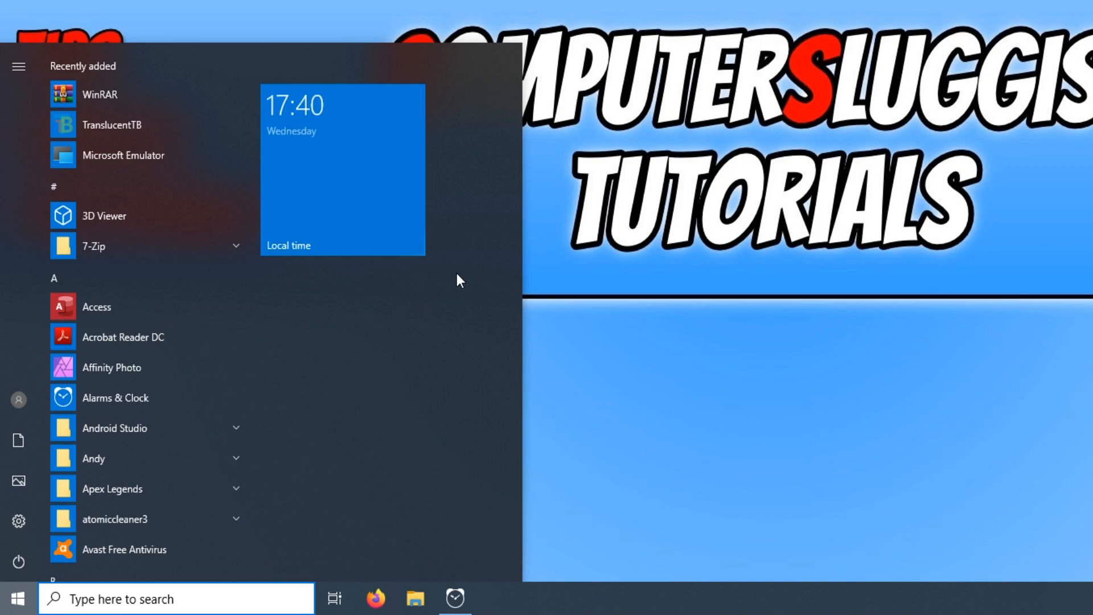